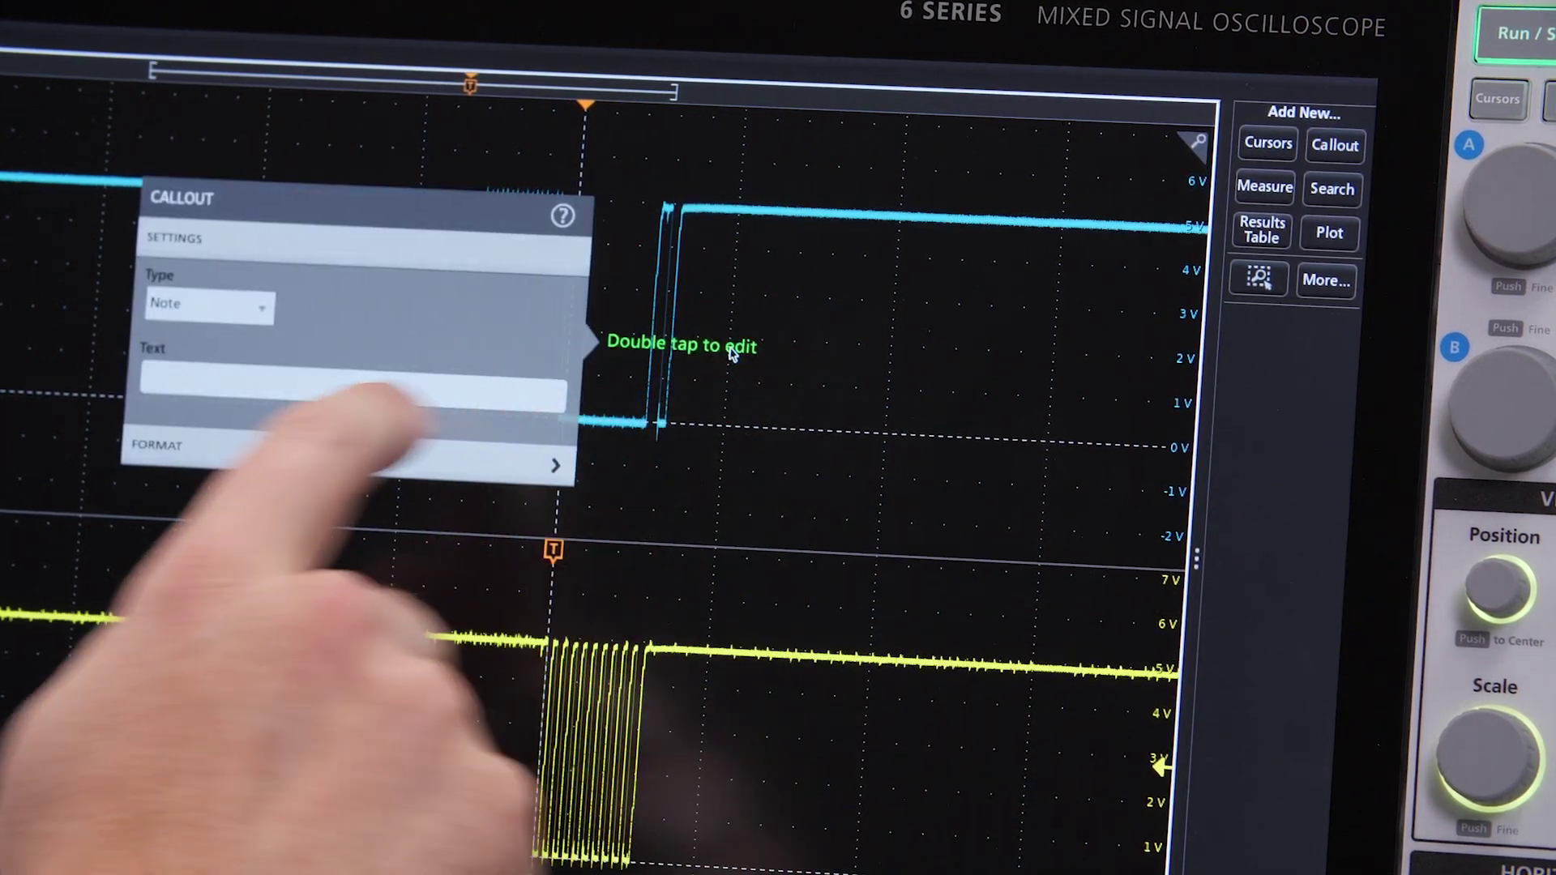
Place a second "Double tap to edit" callout beside the yellow channel 1 waveform
click(209, 308)
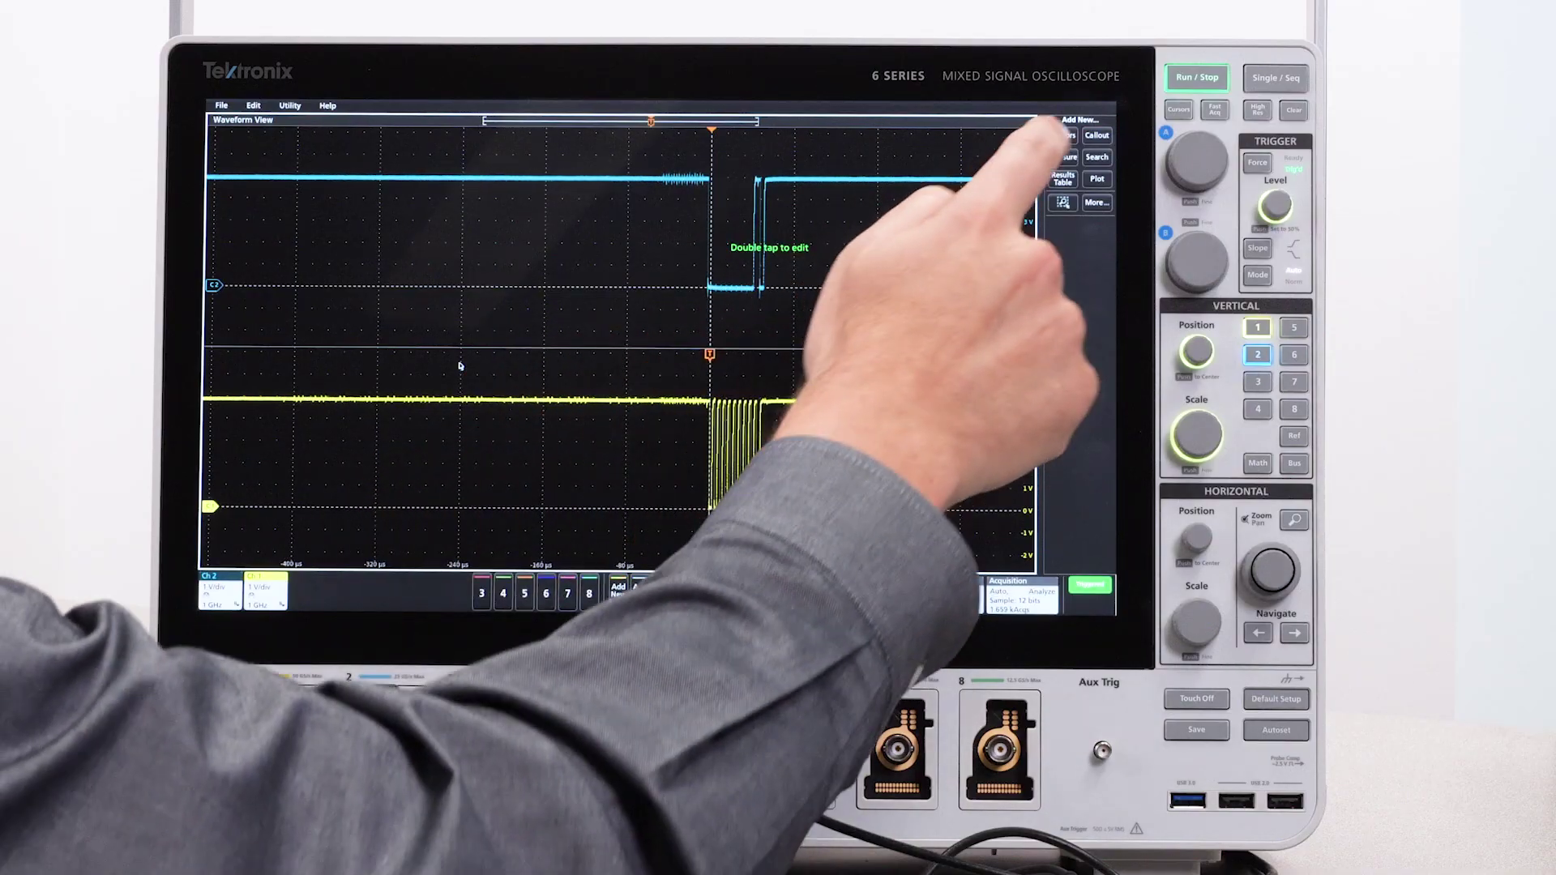
click(1096, 135)
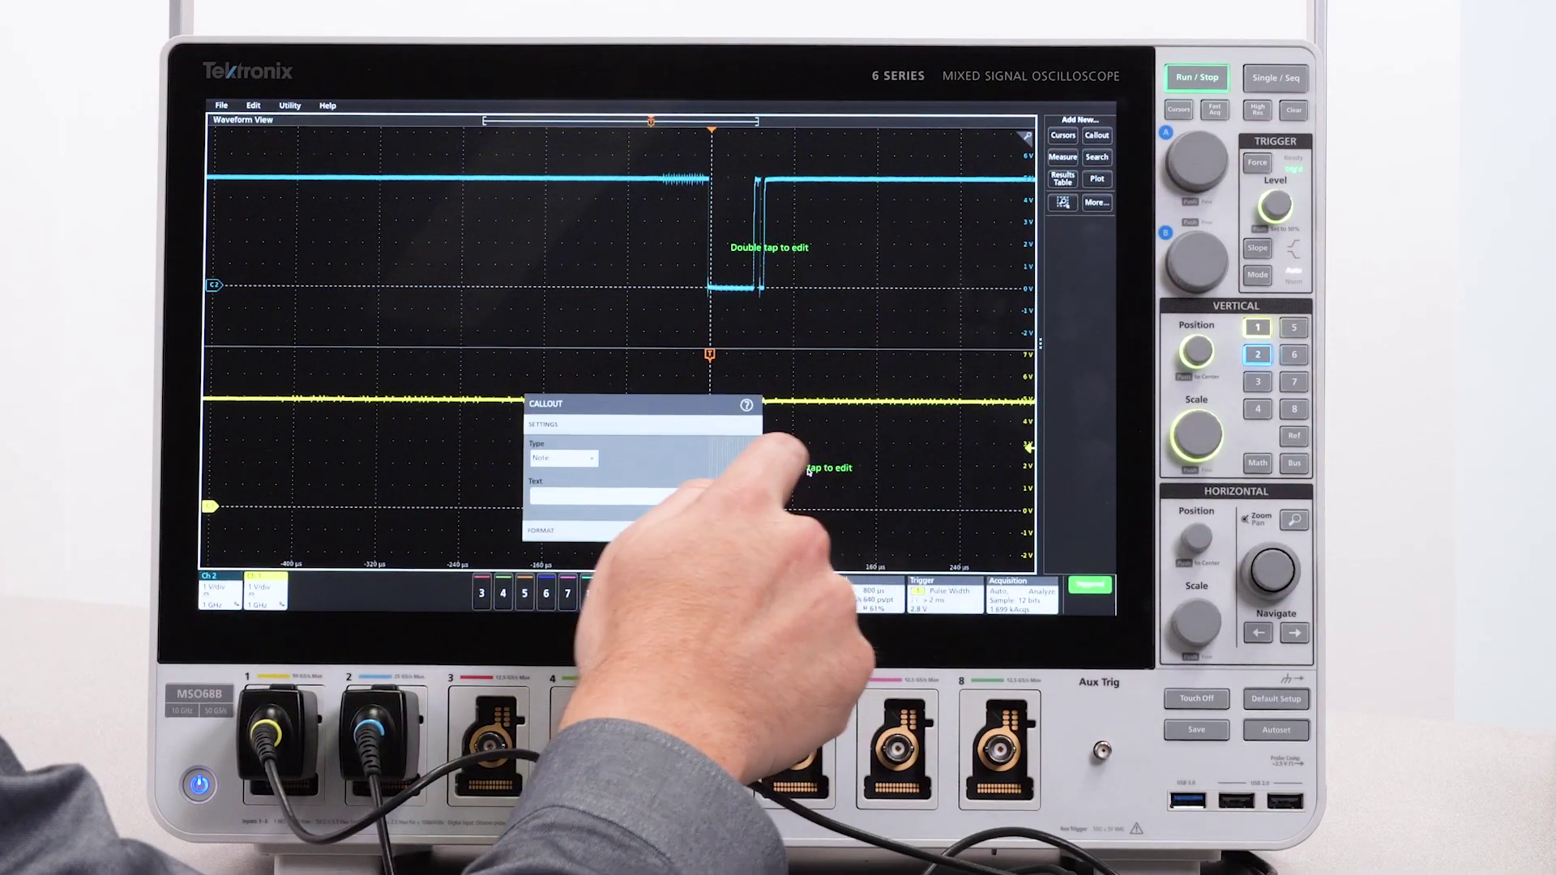